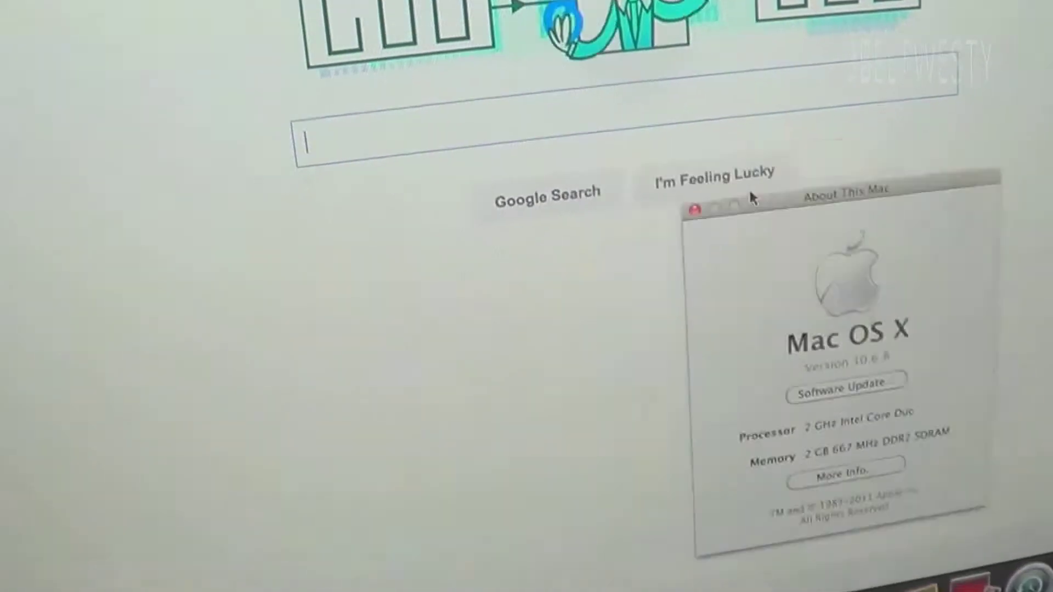
Close the About This Mac window (OS X 10.6.8, 2 GHz Core Duo, 2 GB) leaving Google's homepage.
{"action": "left_click", "coordinate": [696, 210]}
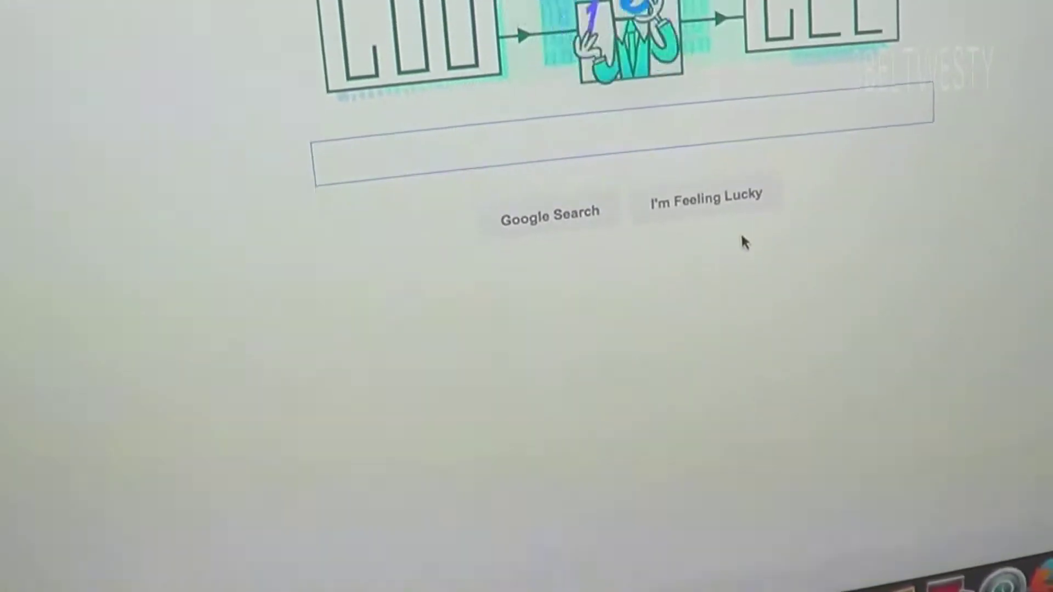